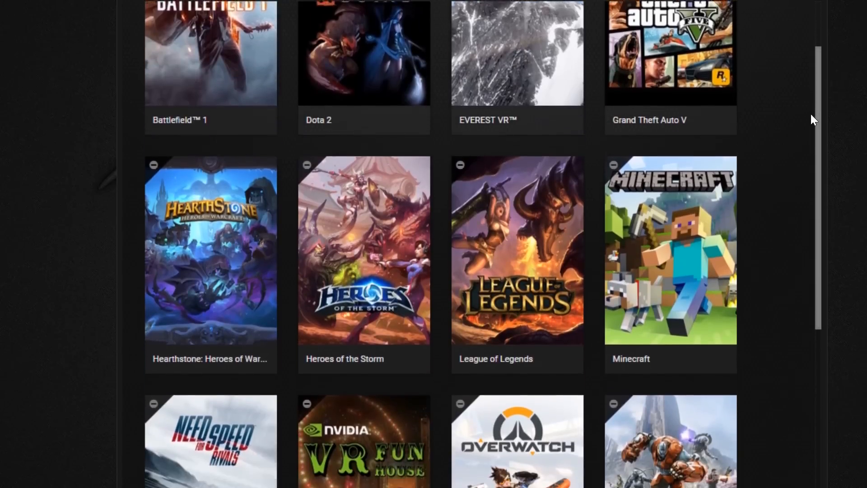
# Scroll down the Home games library to bring Overwatch into view.
pyautogui.scroll(-3)
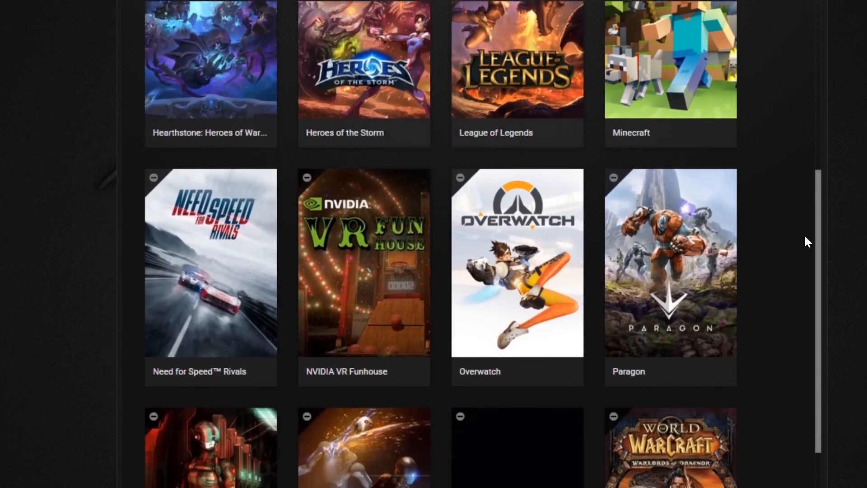
pyautogui.scroll(-3)
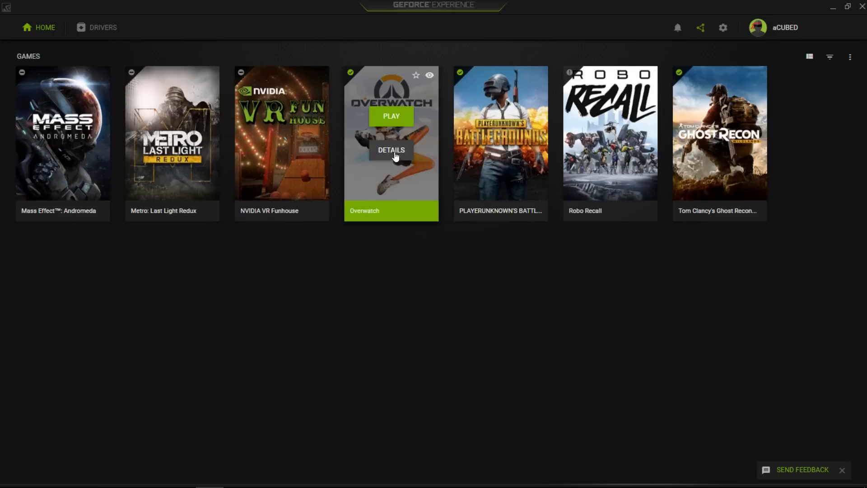
# Preview a one-step-higher quality WhisperMode preset for Overwatch, then cancel without saving.
pyautogui.click(392, 150)
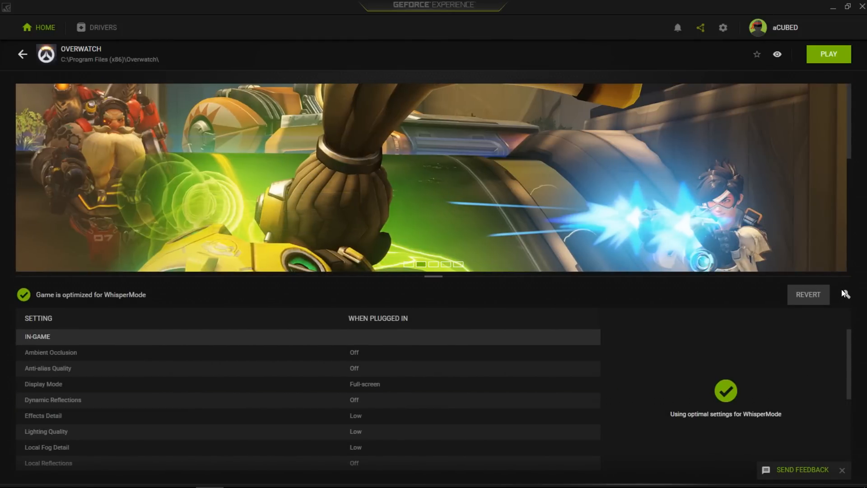
pyautogui.click(846, 294)
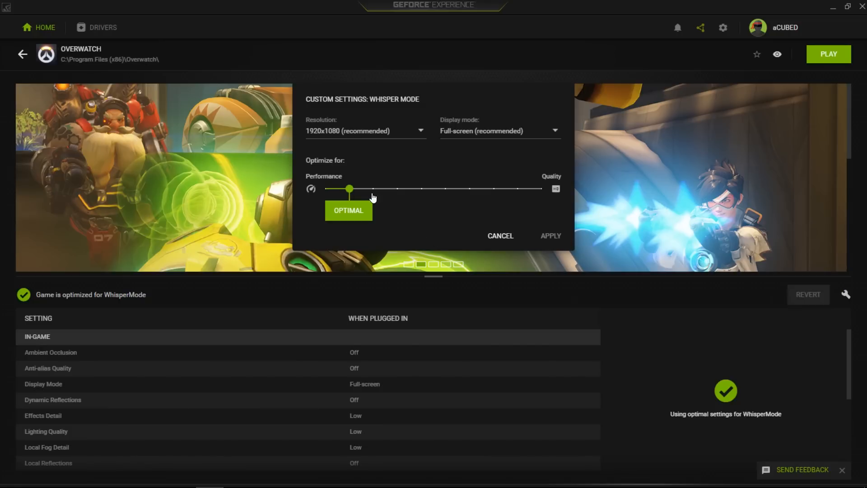
pyautogui.moveTo(350, 189); pyautogui.dragTo(373, 189)
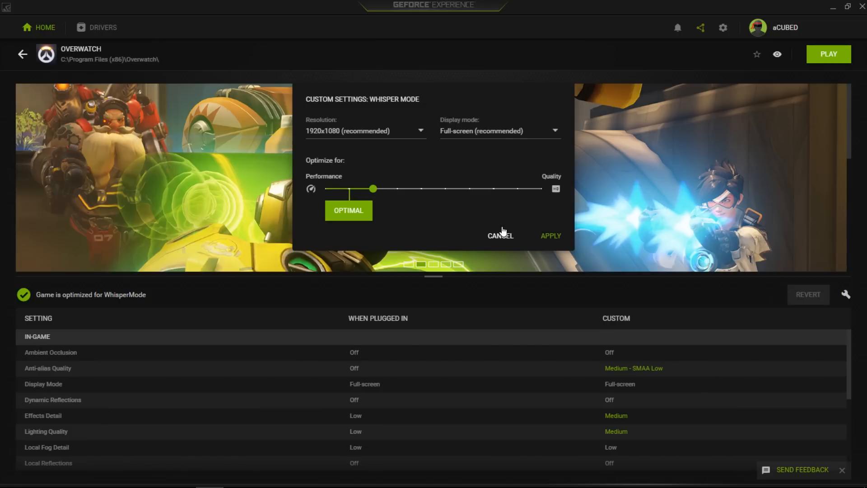
pyautogui.click(551, 235)
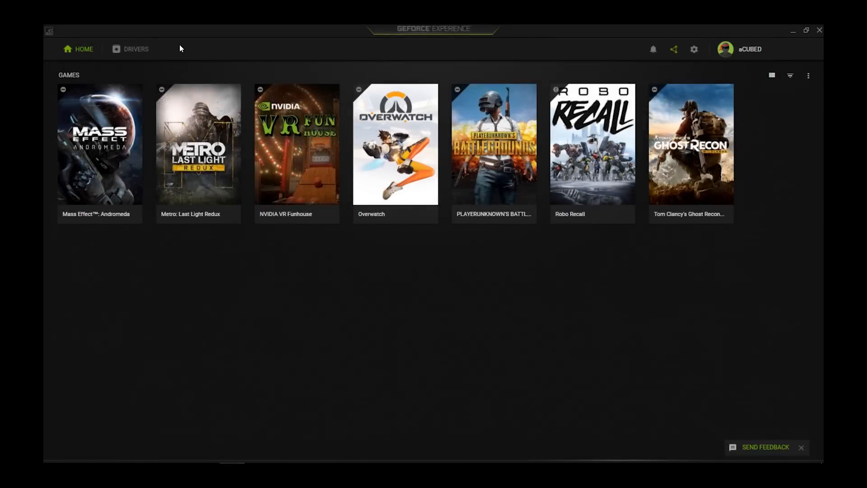
pyautogui.moveTo(636, 48)
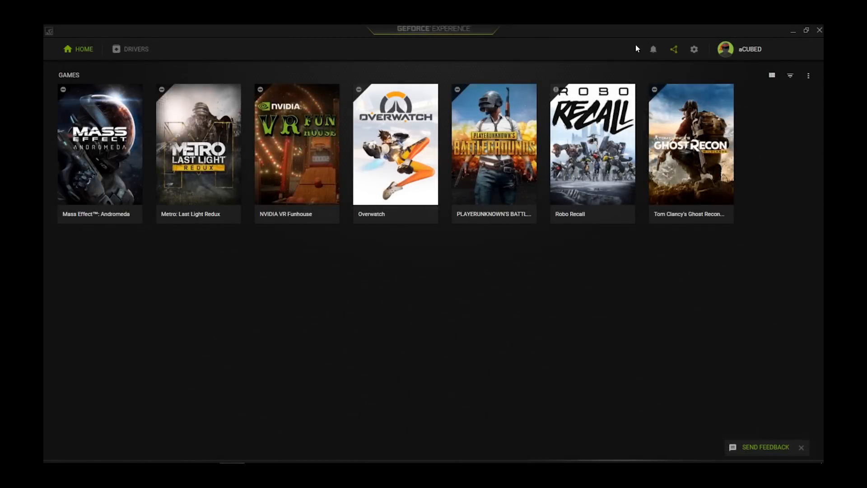
# Turn on the Whisper Mode toggle under Settings > Games.
pyautogui.click(695, 50)
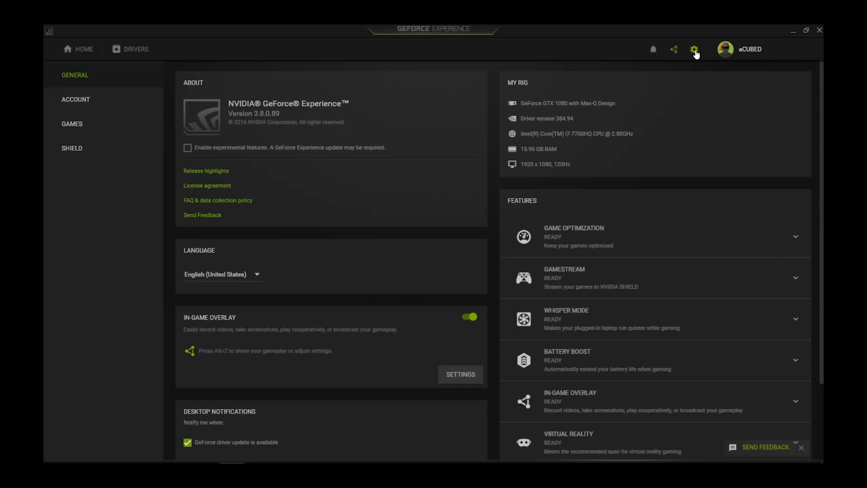
pyautogui.moveTo(749, 315)
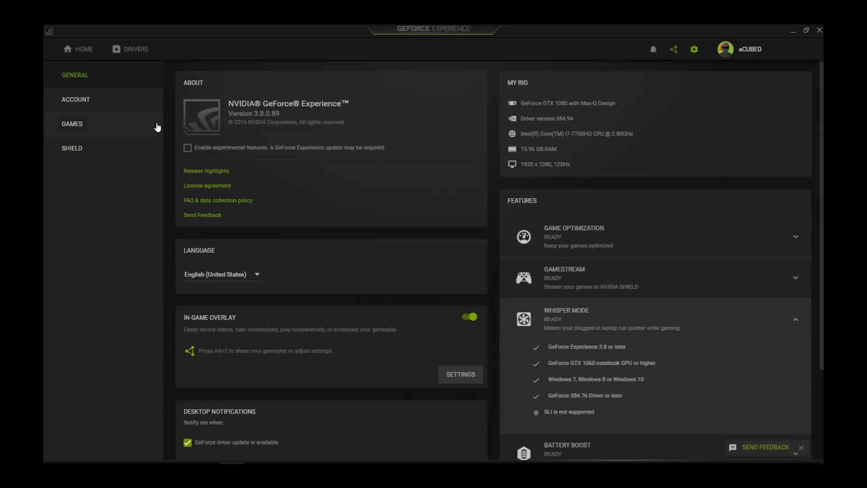
pyautogui.click(72, 123)
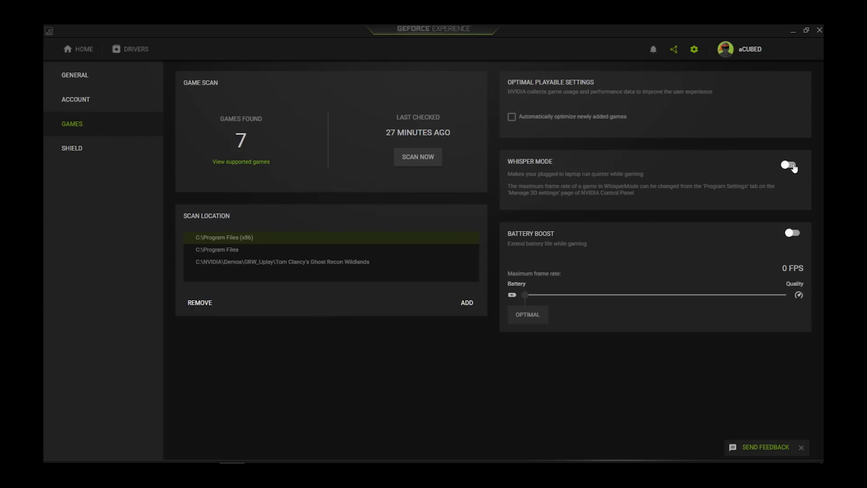
pyautogui.click(789, 165)
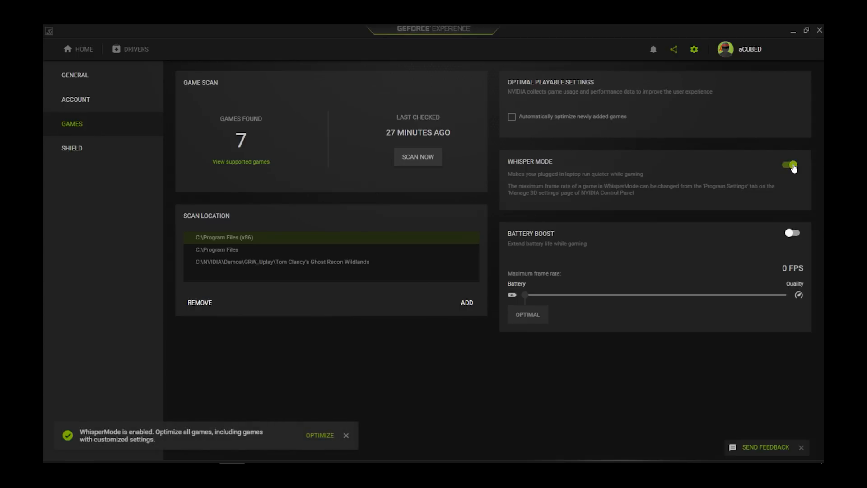